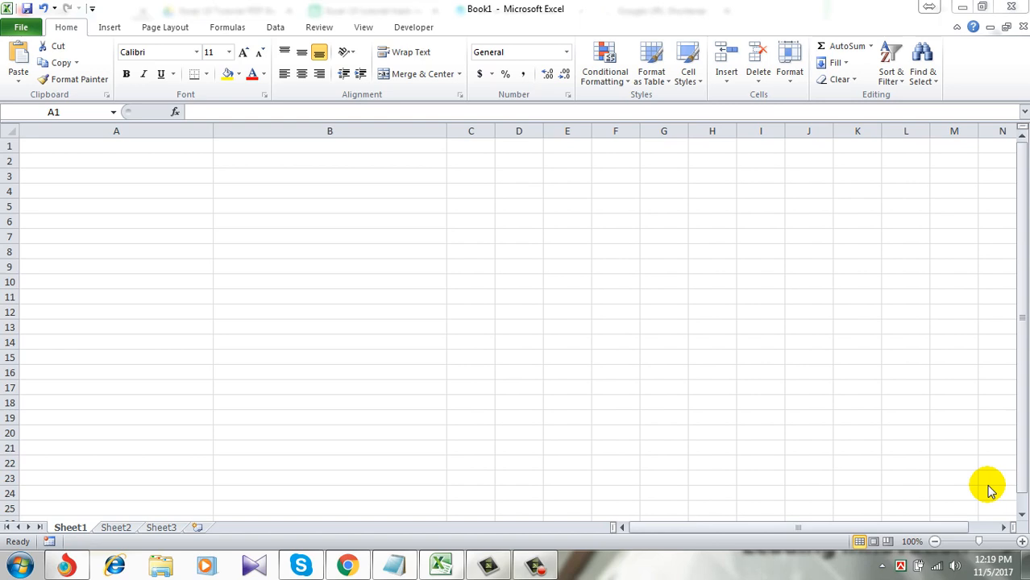
# Step: Enter sample text naf a, asdfasdf, UPERR and LOWER into A1:A4, then select column A
pyautogui.click(116, 131)
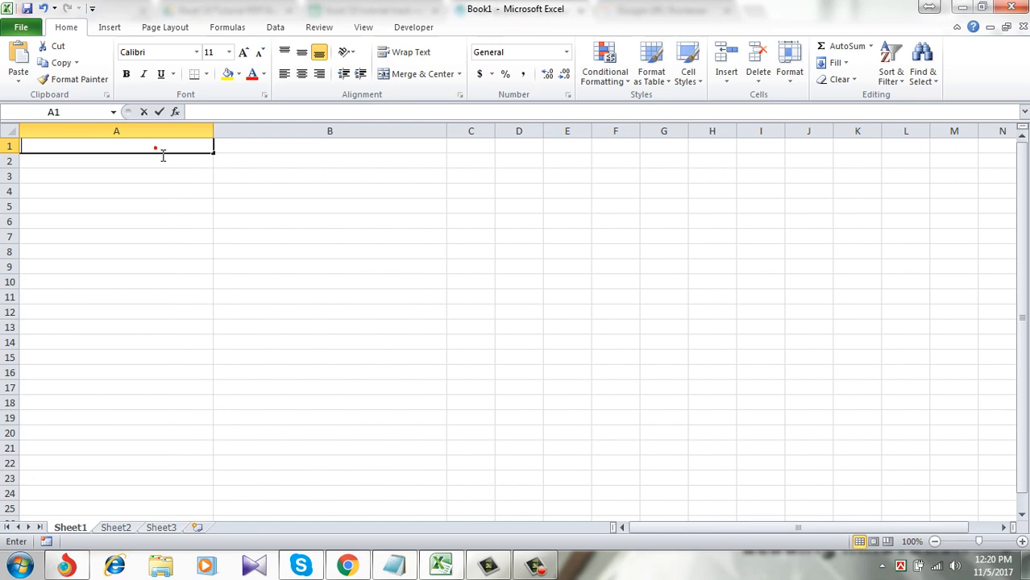
pyautogui.write('naf a')
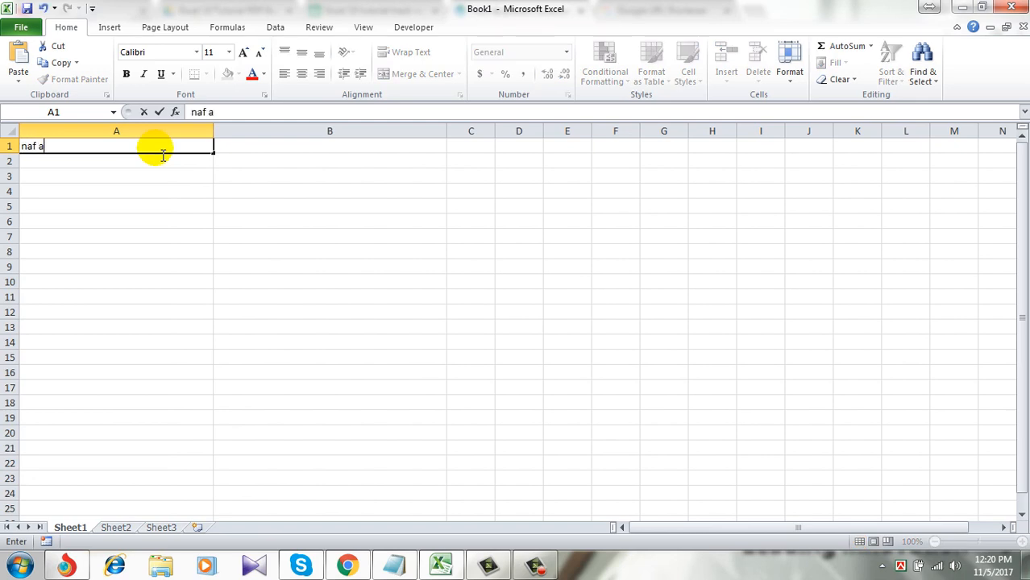
pyautogui.write('asdfasdf')
pyautogui.click(116, 176)
pyautogui.write('asdfsadf')
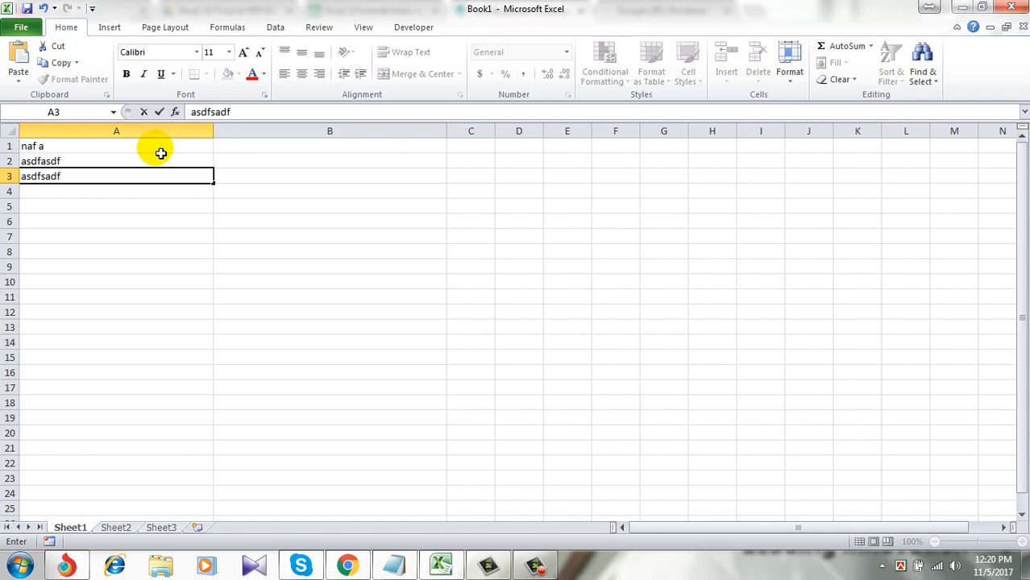
pyautogui.write('U')
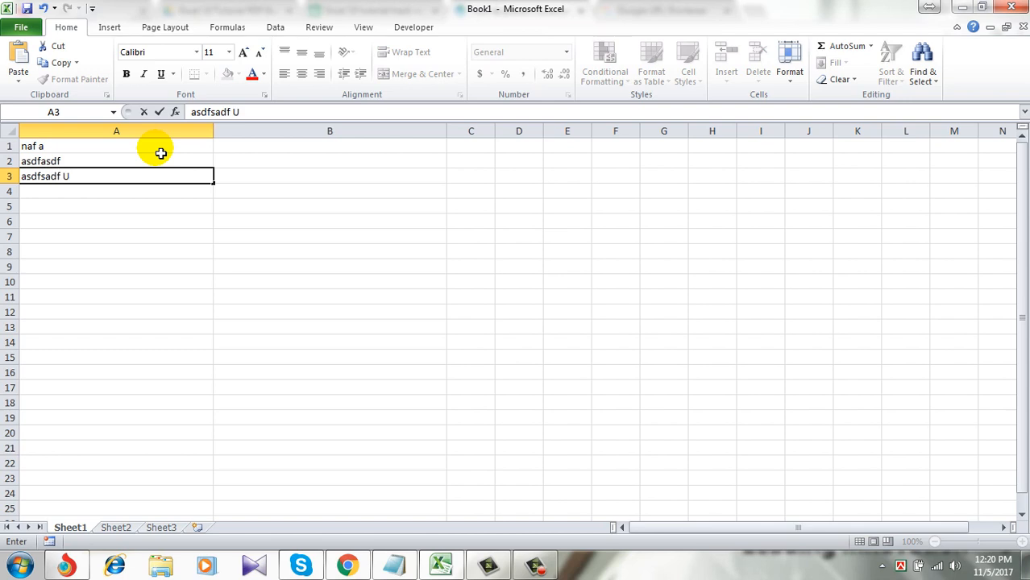
pyautogui.write('PERR')
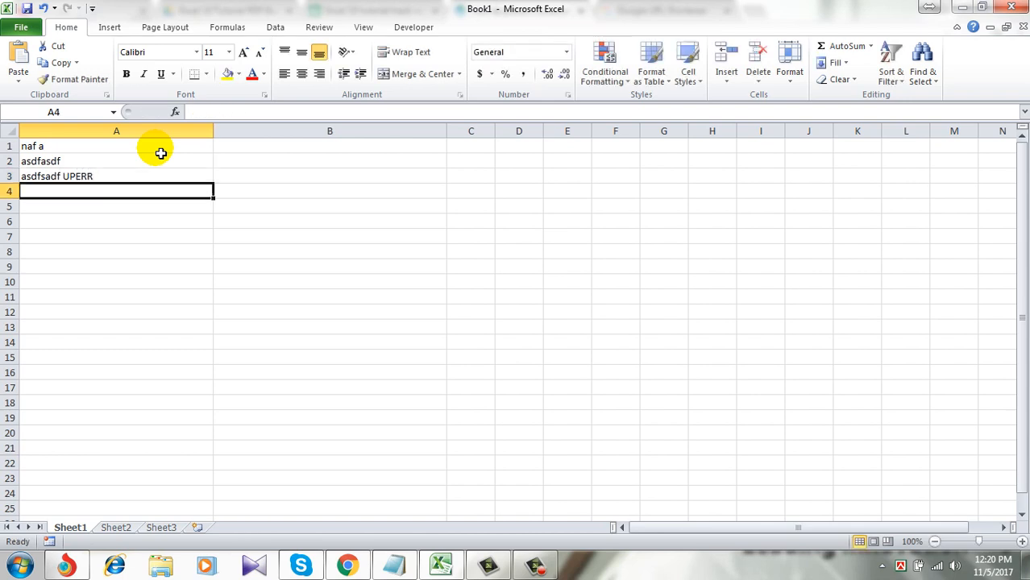
pyautogui.write('LOWE')
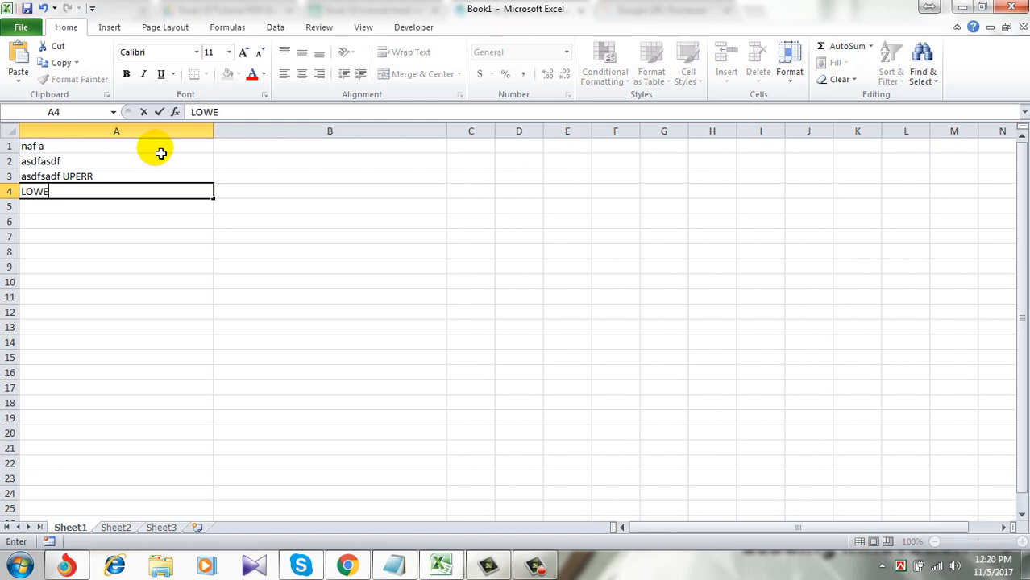
pyautogui.press('enter')
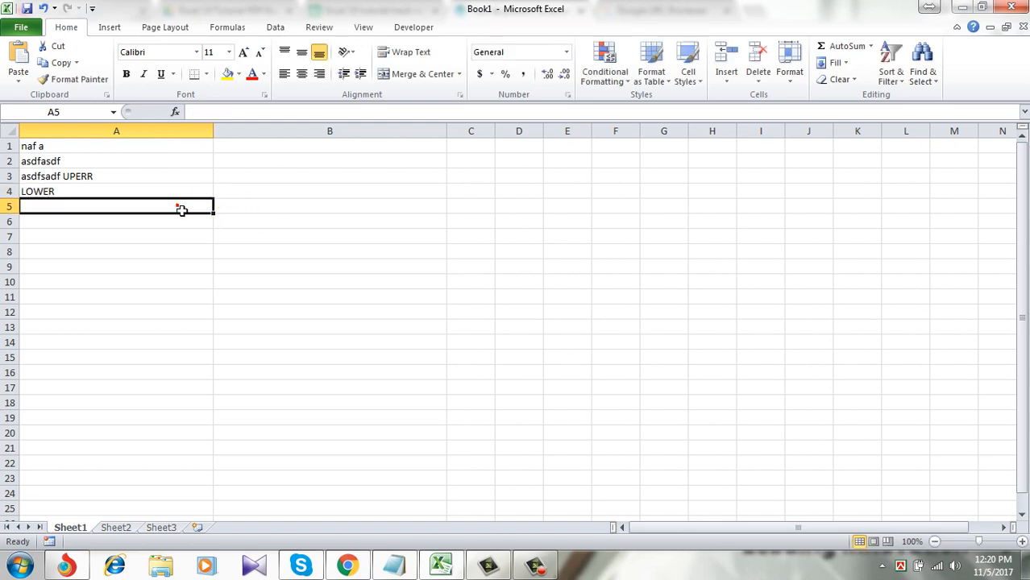
pyautogui.click(116, 131)
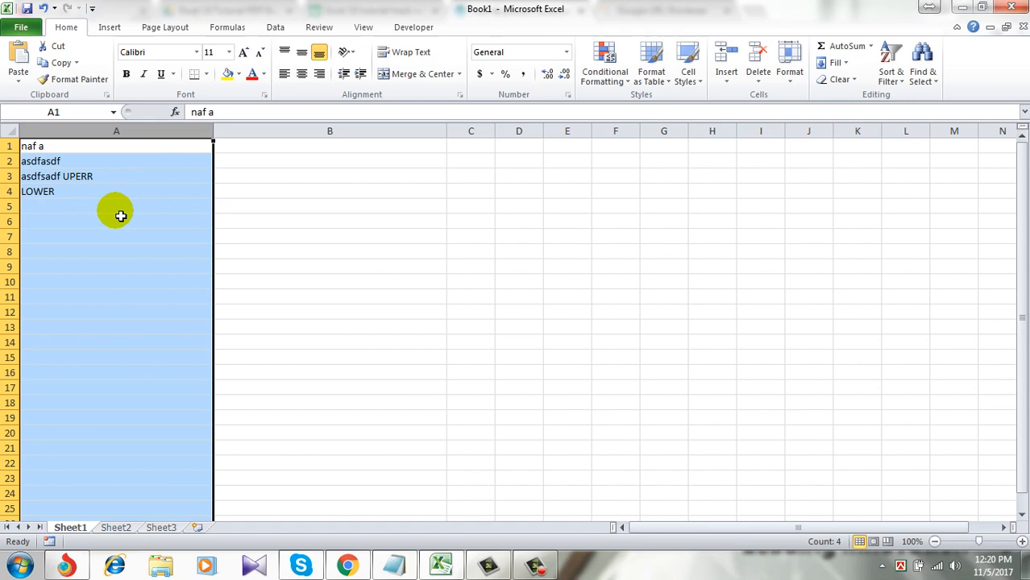
pyautogui.click(116, 221)
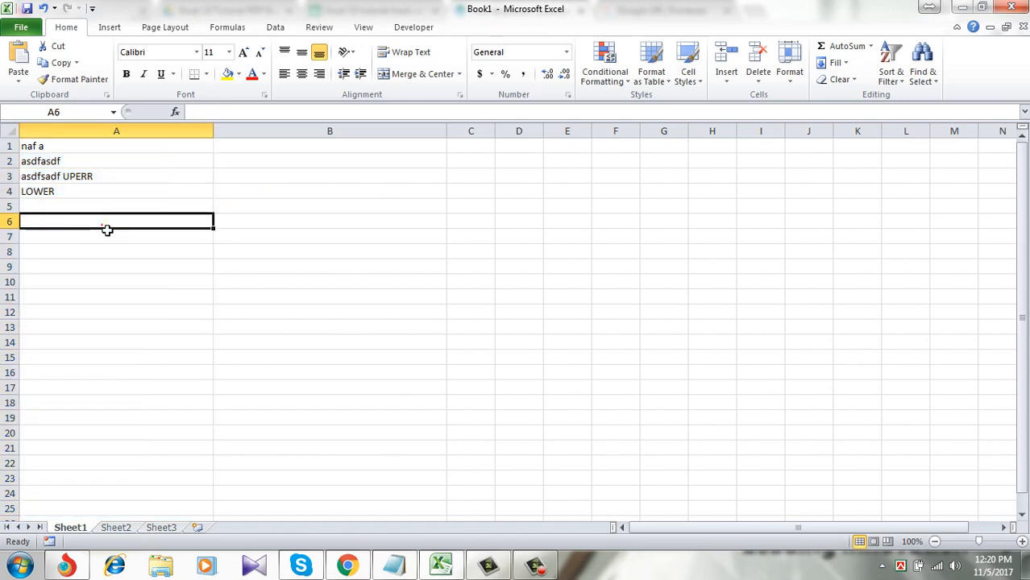
# Step: Clear column A's entries and open Data Validation from the Data tab
pyautogui.doubleClick(116, 222)
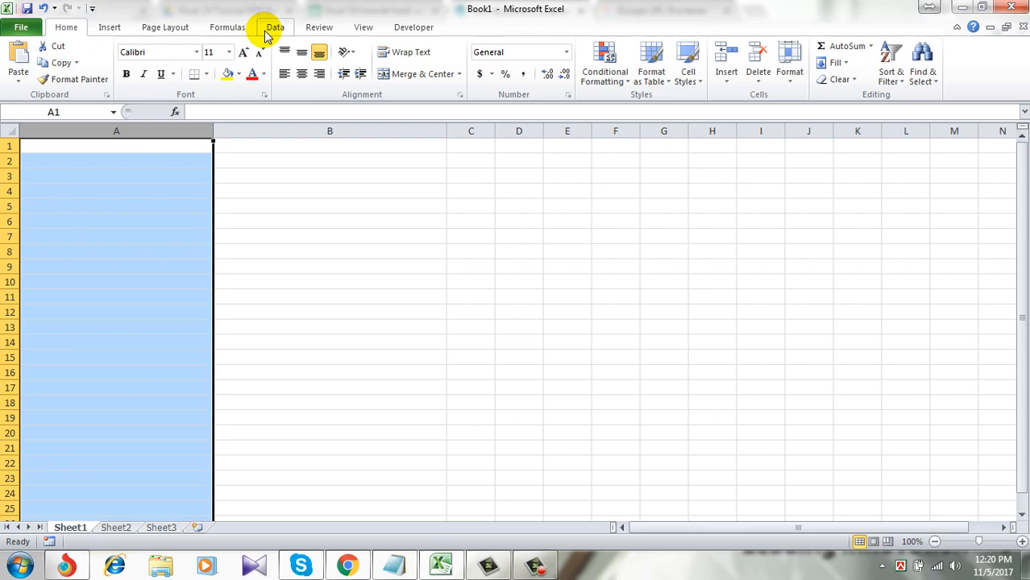
pyautogui.click(275, 27)
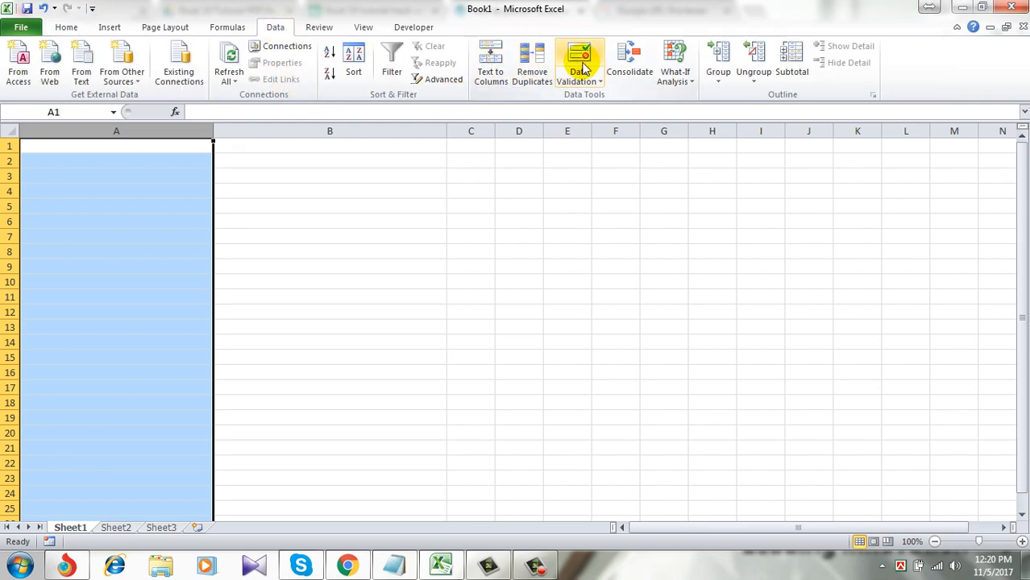
pyautogui.click(579, 61)
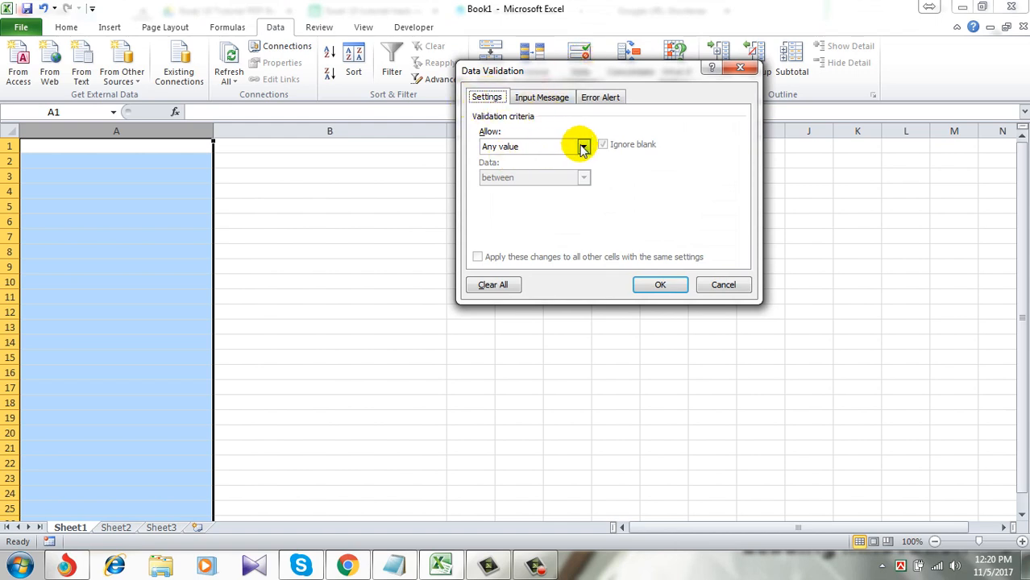
# Step: Set Allow to Custom and write the formula =ISERROR(FIND(UPPER(A1),A1))=FALSE
pyautogui.click(583, 146)
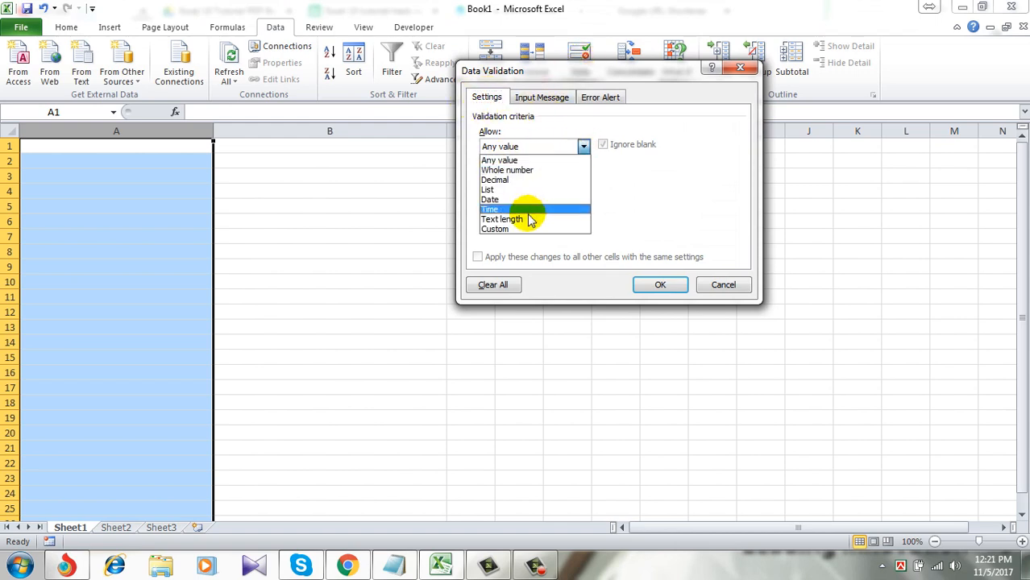
pyautogui.click(495, 228)
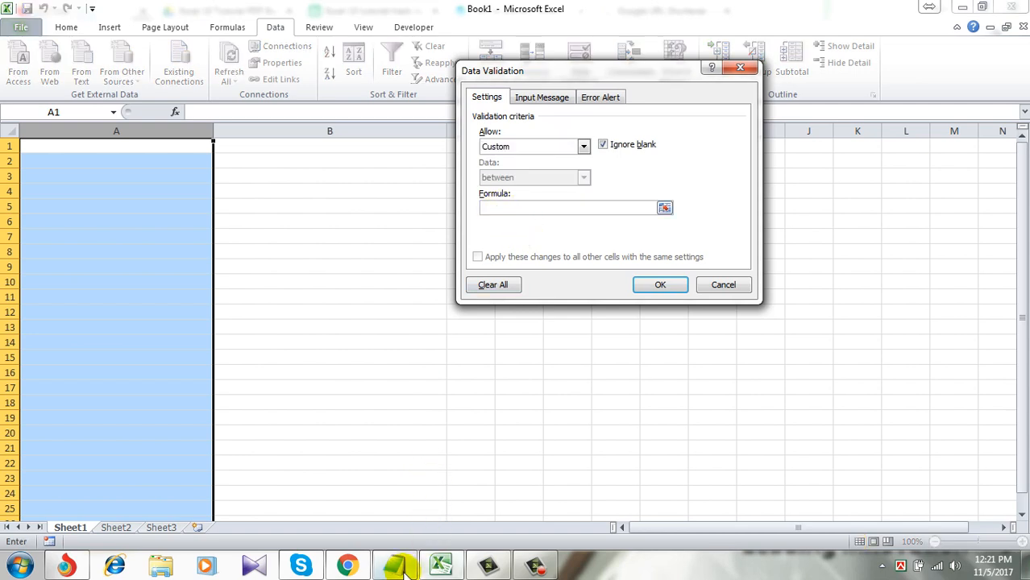
pyautogui.click(395, 564)
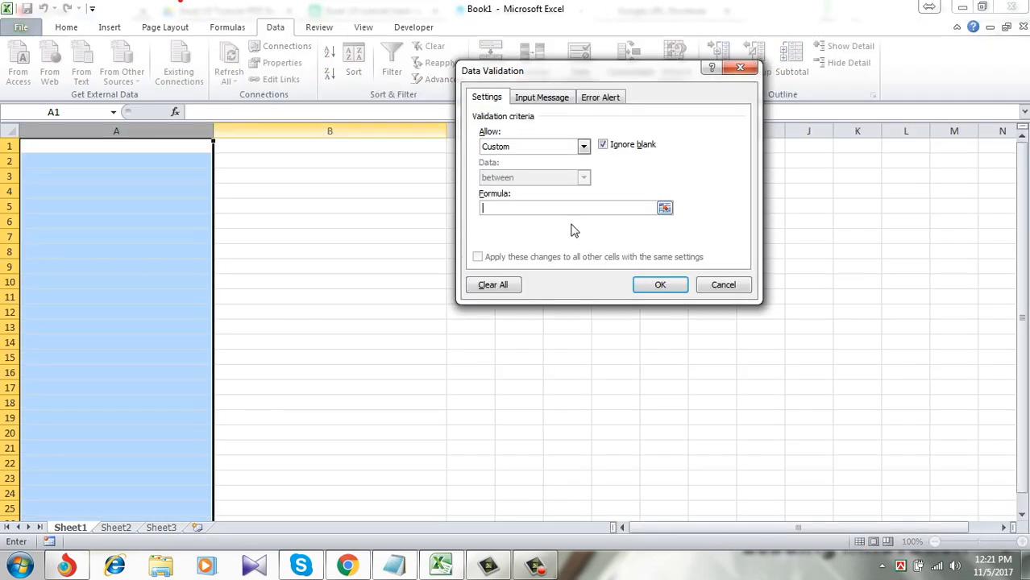
pyautogui.write('=ISERROR(FIND(UPPER(A1),A1))=FALSE')
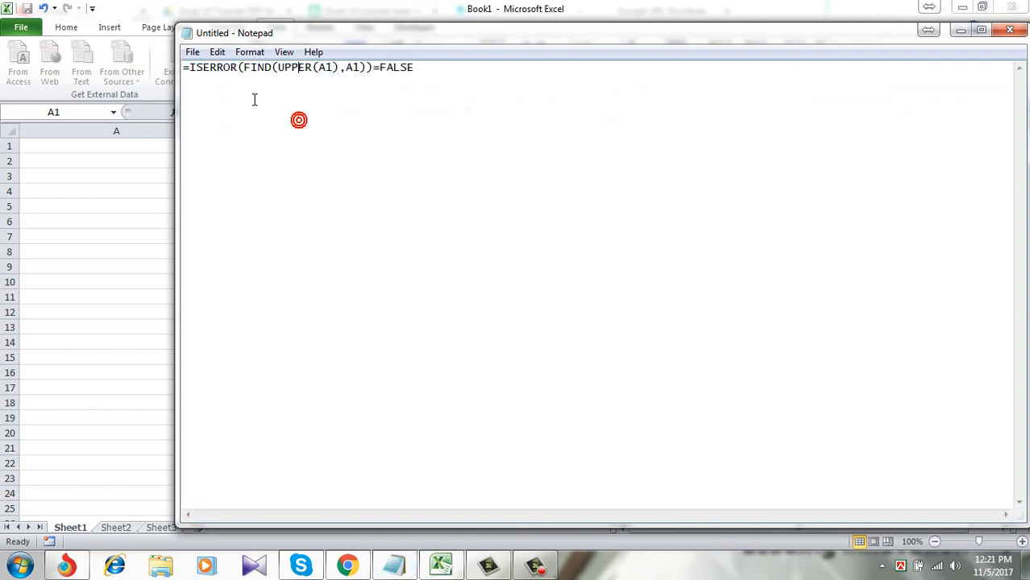
# Step: Copy the ISERROR formula from Notepad into Excel's custom validation Formula box
pyautogui.doubleClick(212, 67)
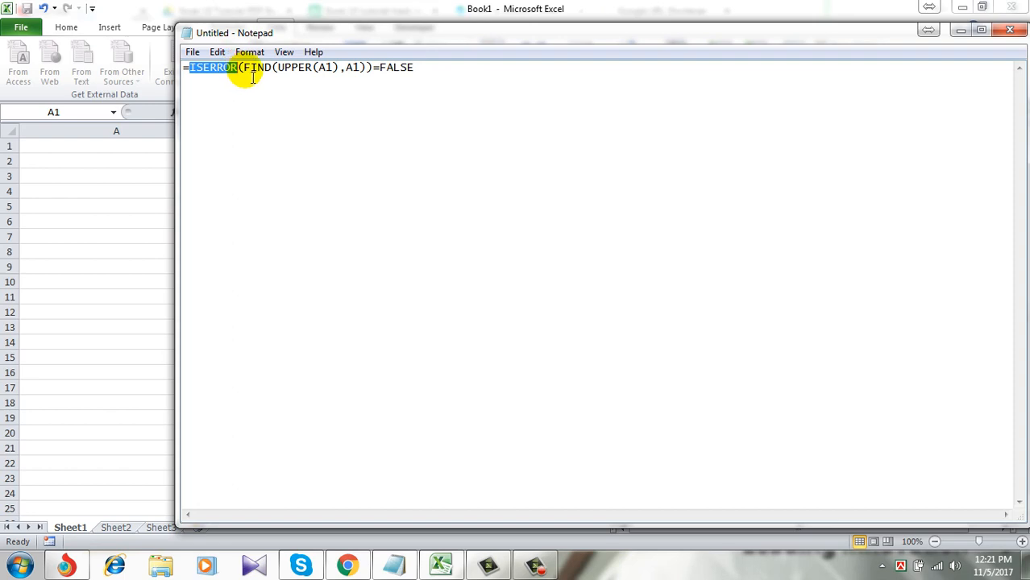
pyautogui.moveTo(332, 78)
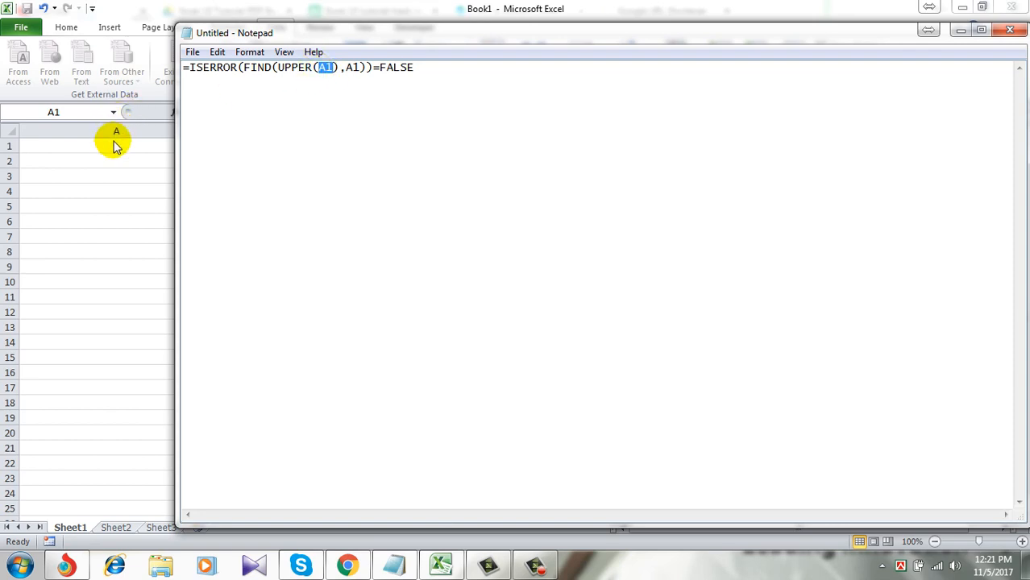
pyautogui.moveTo(305, 112)
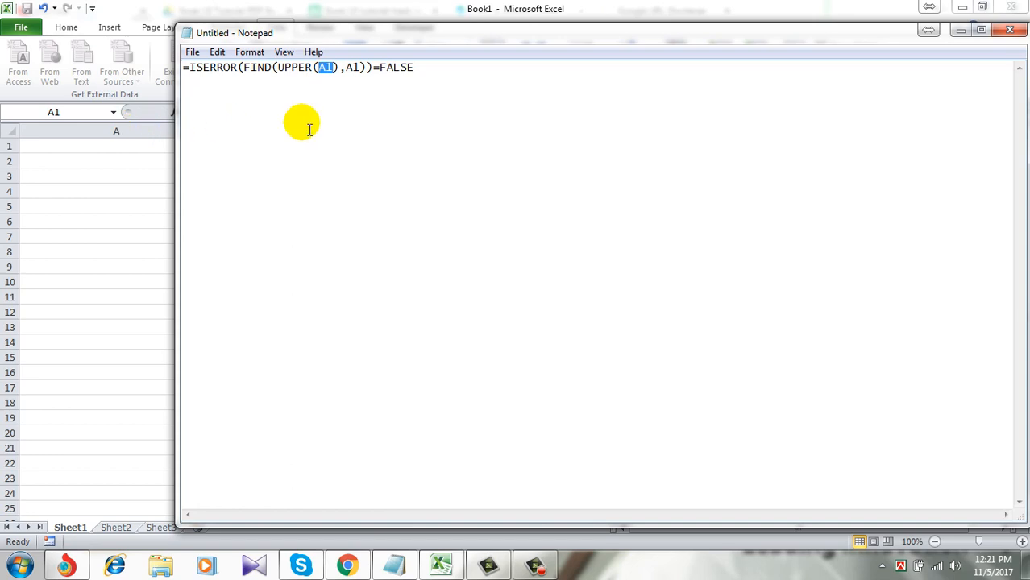
pyautogui.moveTo(305, 105)
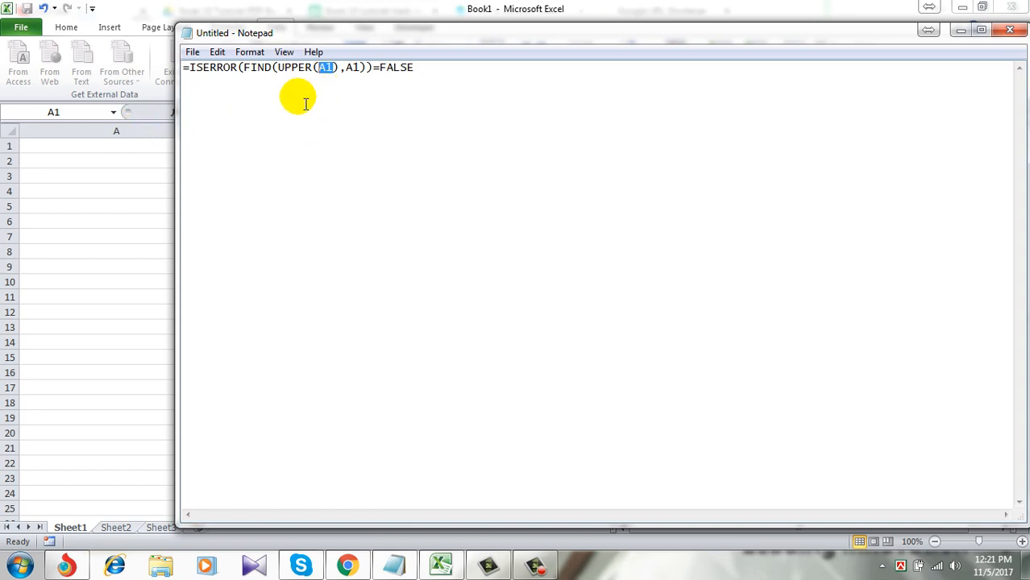
pyautogui.moveTo(335, 98)
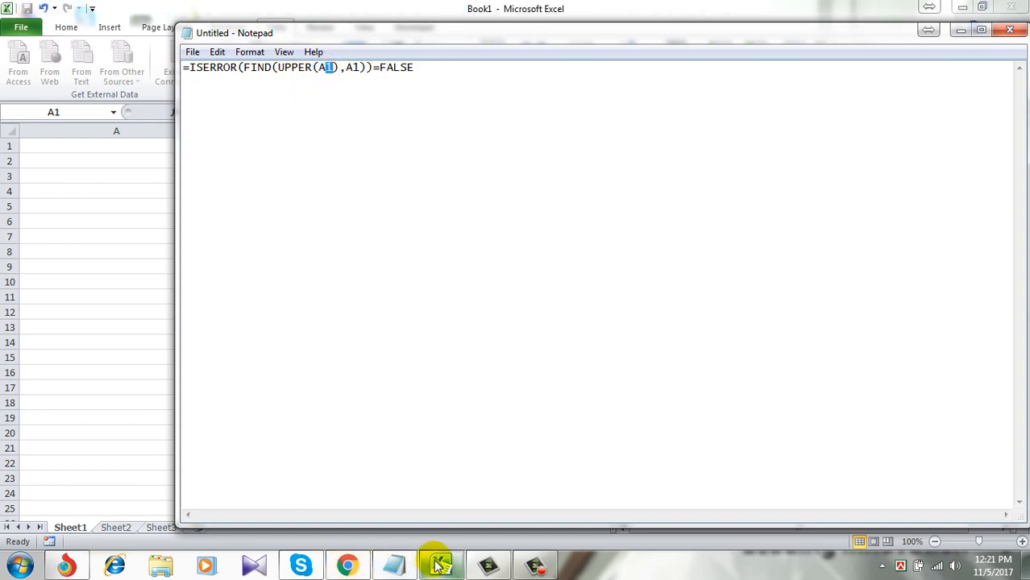
pyautogui.click(440, 564)
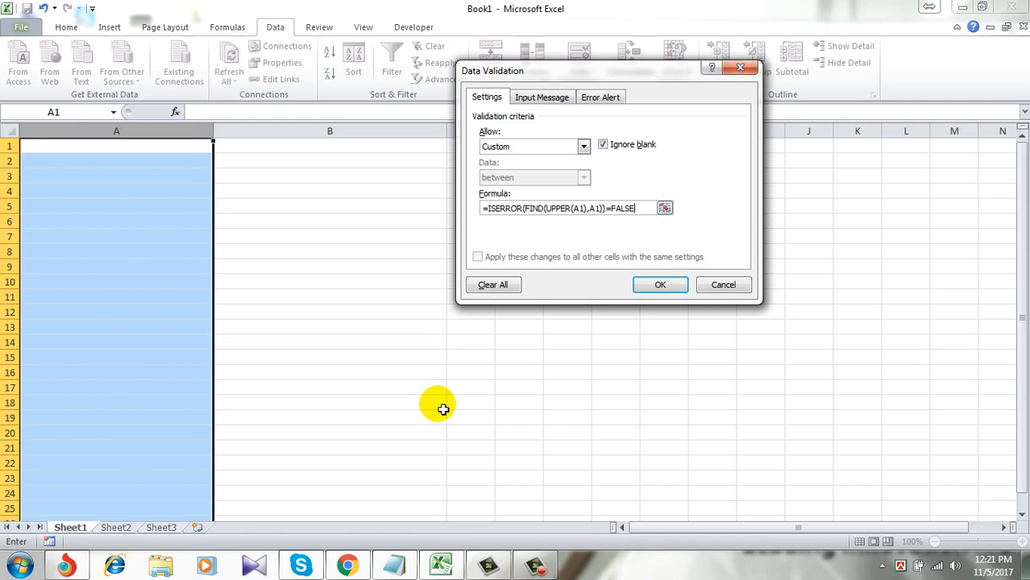
pyautogui.moveTo(508, 246)
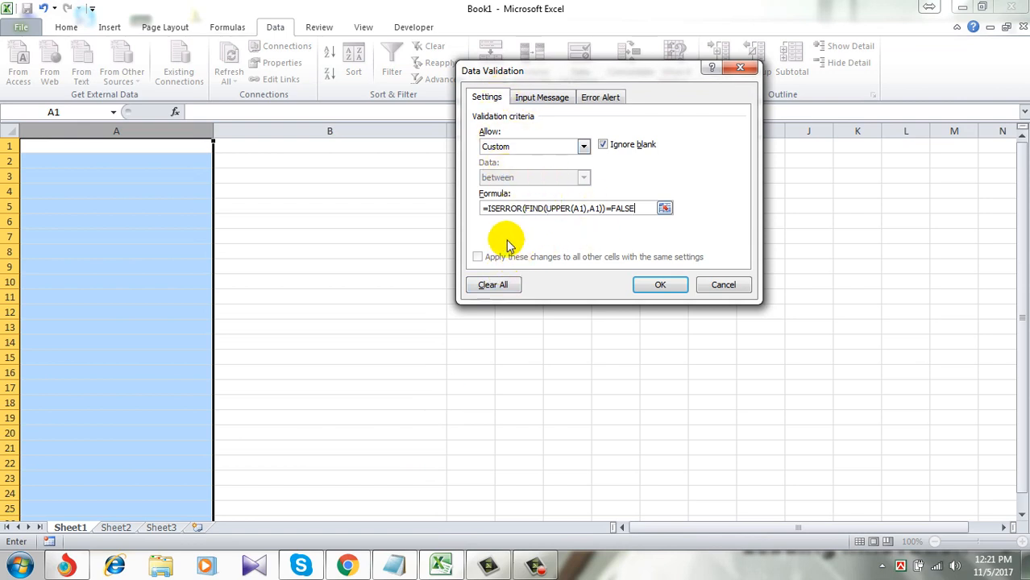
pyautogui.moveTo(605, 113)
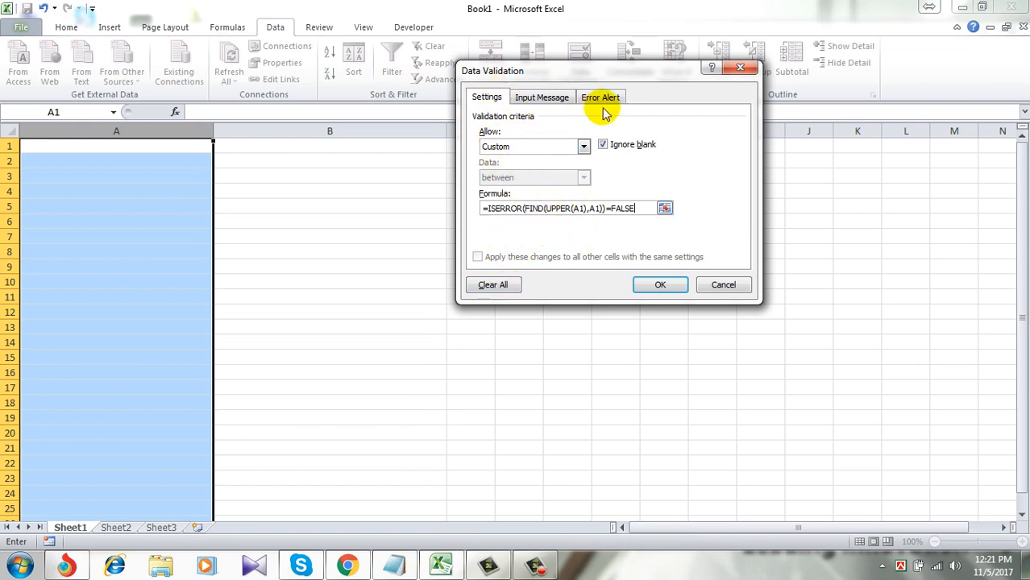
# Step: Add a Stop alert titled ERROR with message 'You can't enter lowercase' and apply it
pyautogui.click(599, 96)
pyautogui.write('E')
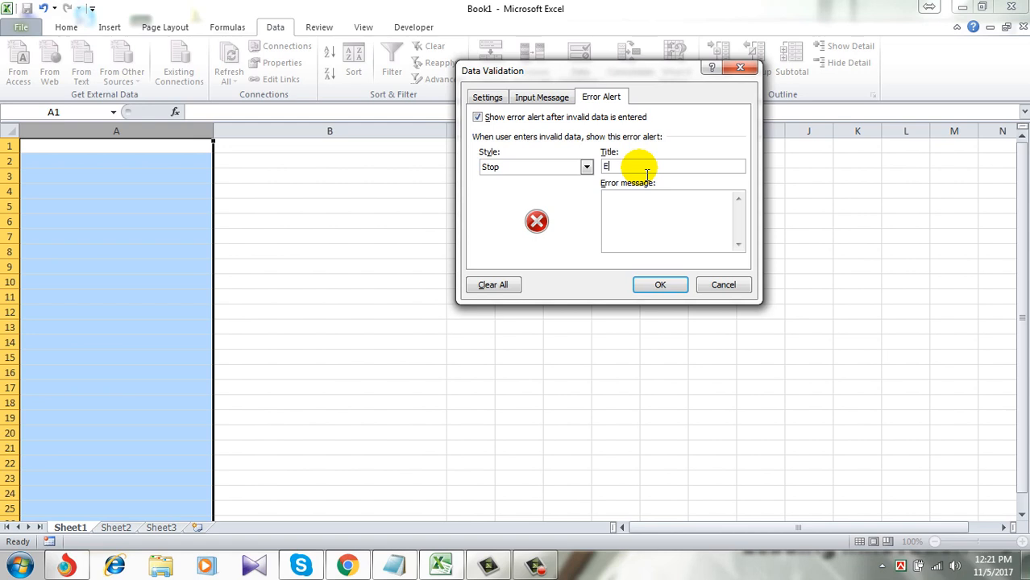
pyautogui.write('RROR')
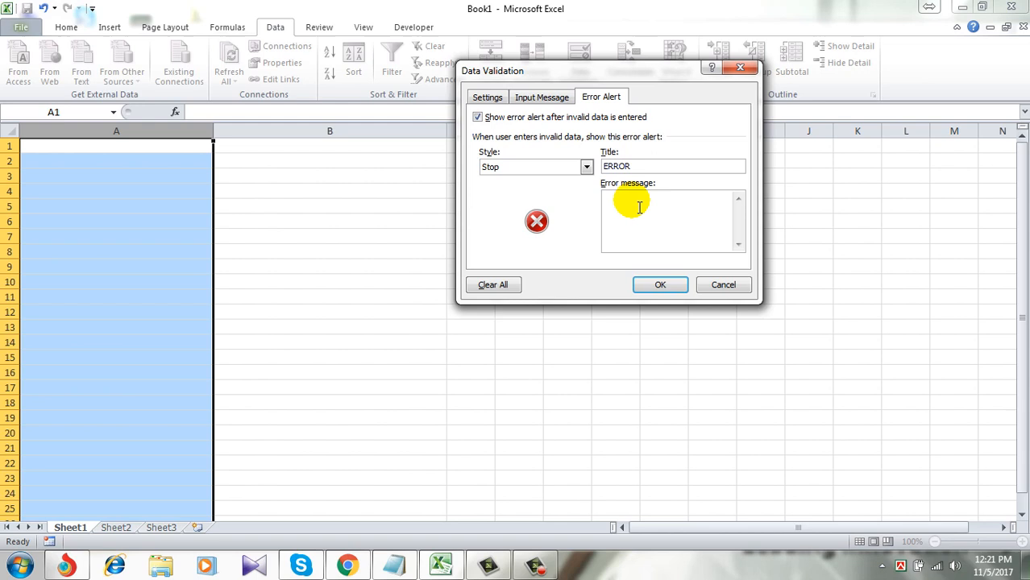
pyautogui.write('You can')
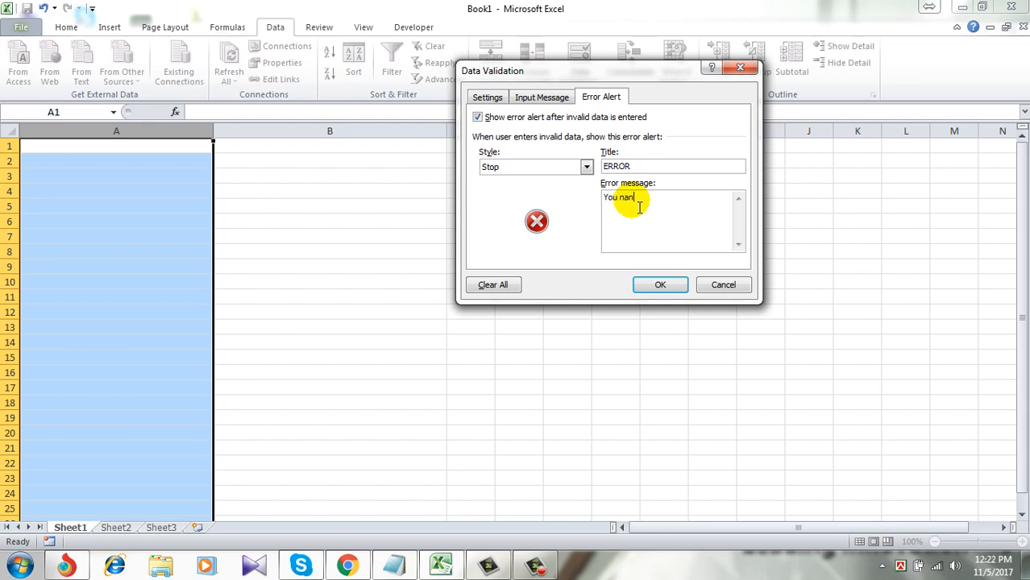
pyautogui.press('BackSpace')
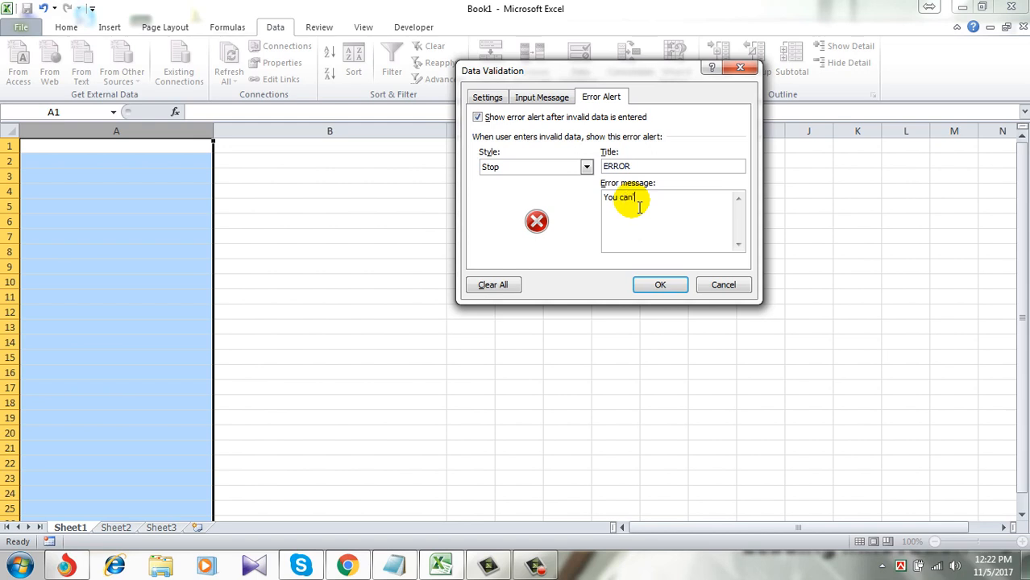
pyautogui.write('enter')
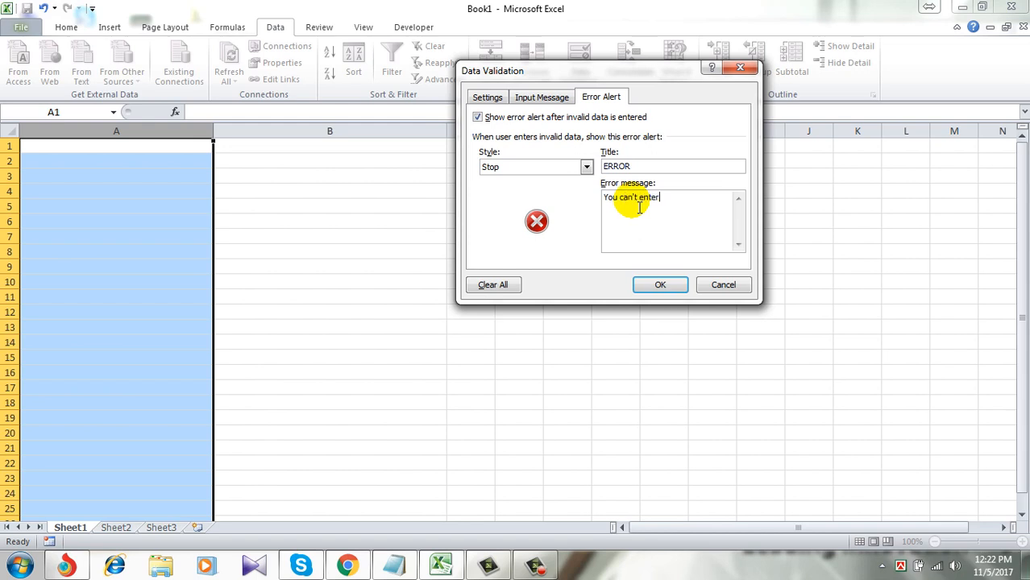
pyautogui.write('lower')
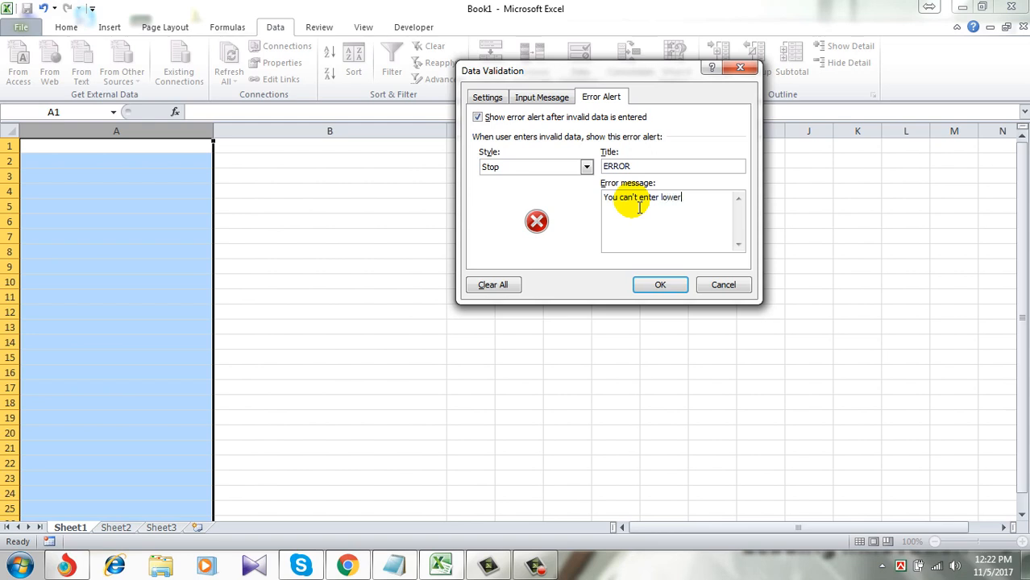
pyautogui.write('case')
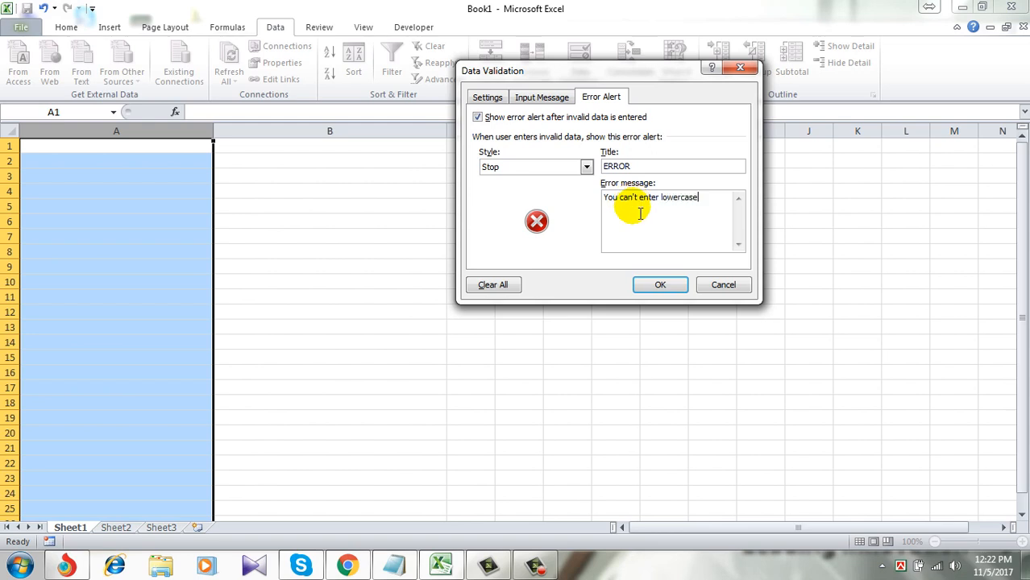
pyautogui.click(661, 285)
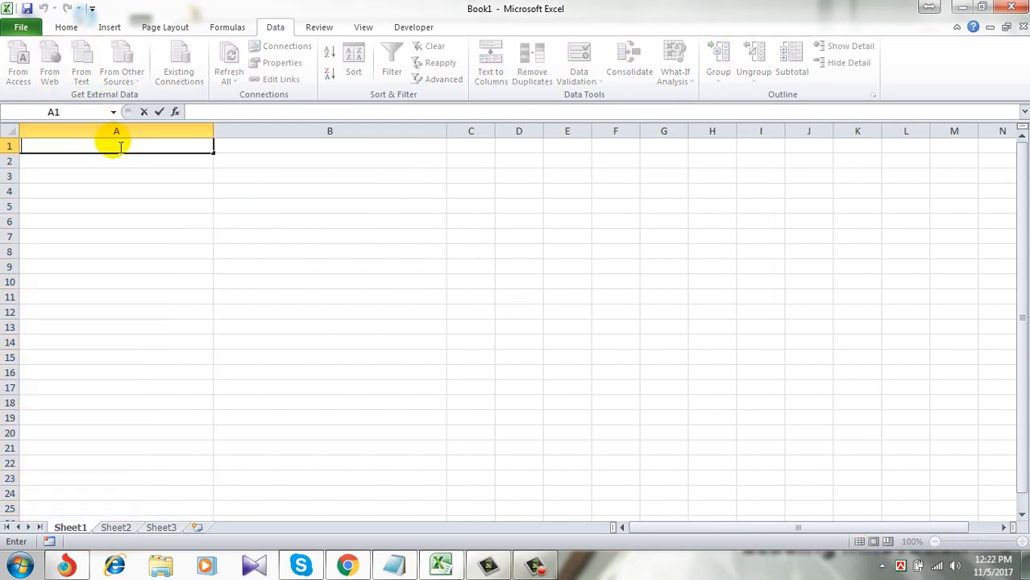
# Step: Enter UPPERCASE in A1 and commit it without any validation error
pyautogui.write('UPPE')
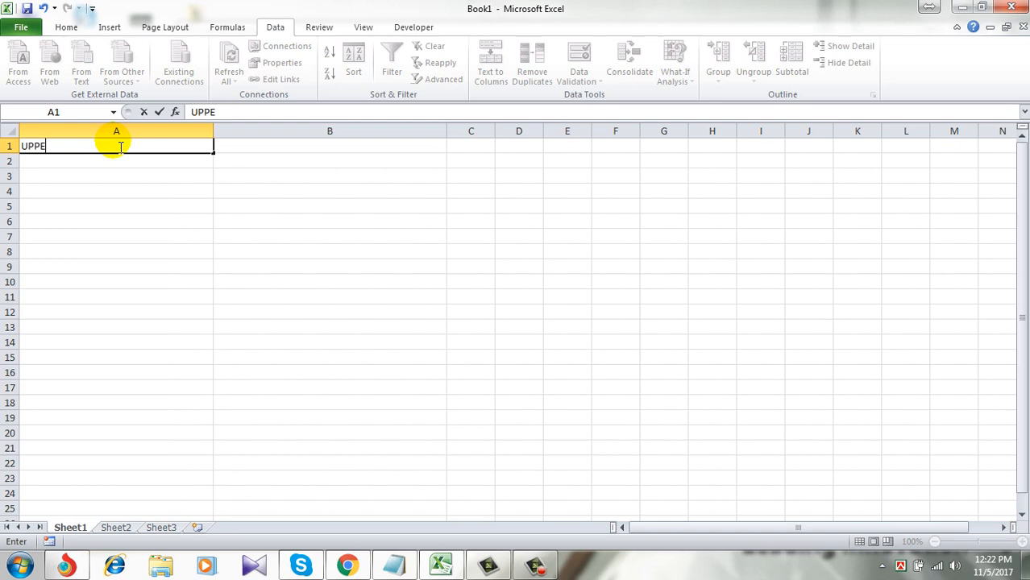
pyautogui.write('RCASE')
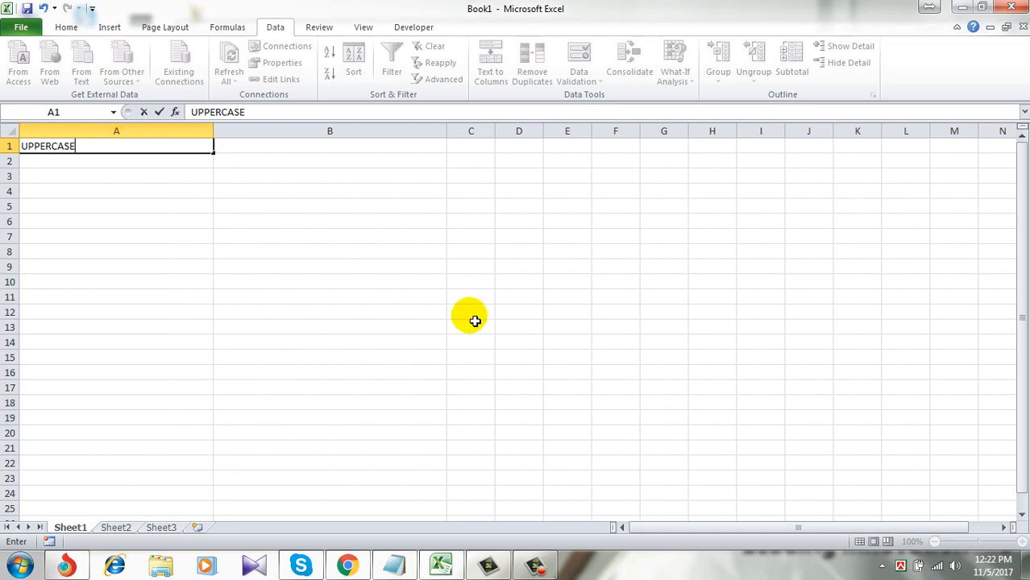
pyautogui.click(471, 312)
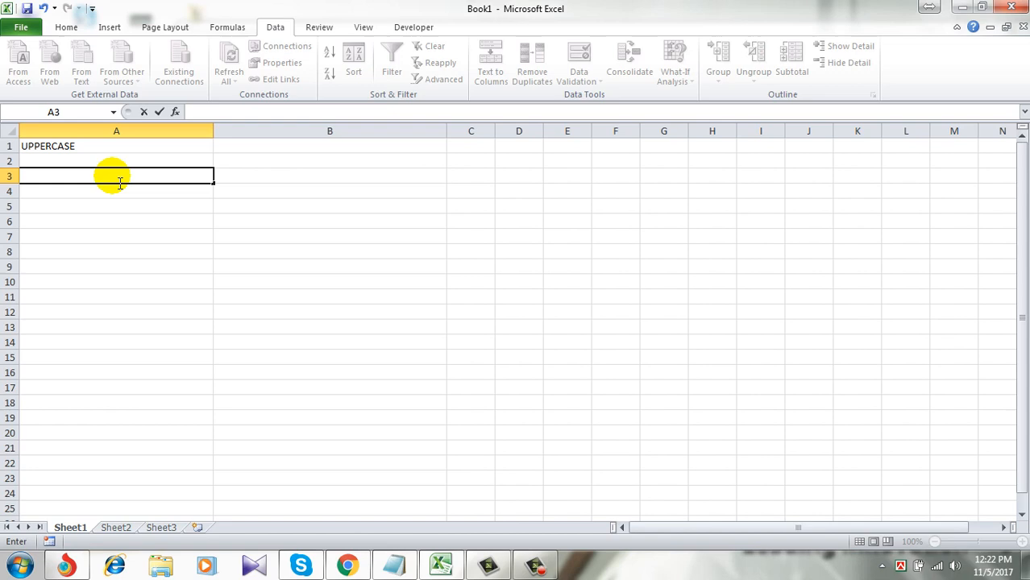
# Step: Try entering 'lowercase' in A3 and cancel the ERROR alert that rejects it
pyautogui.write('loer')
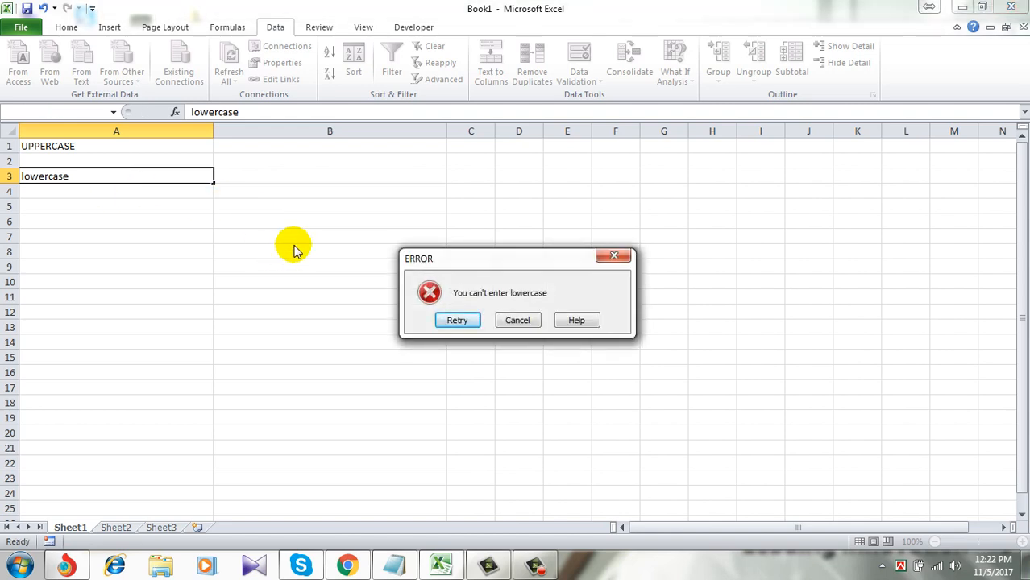
pyautogui.moveTo(478, 309)
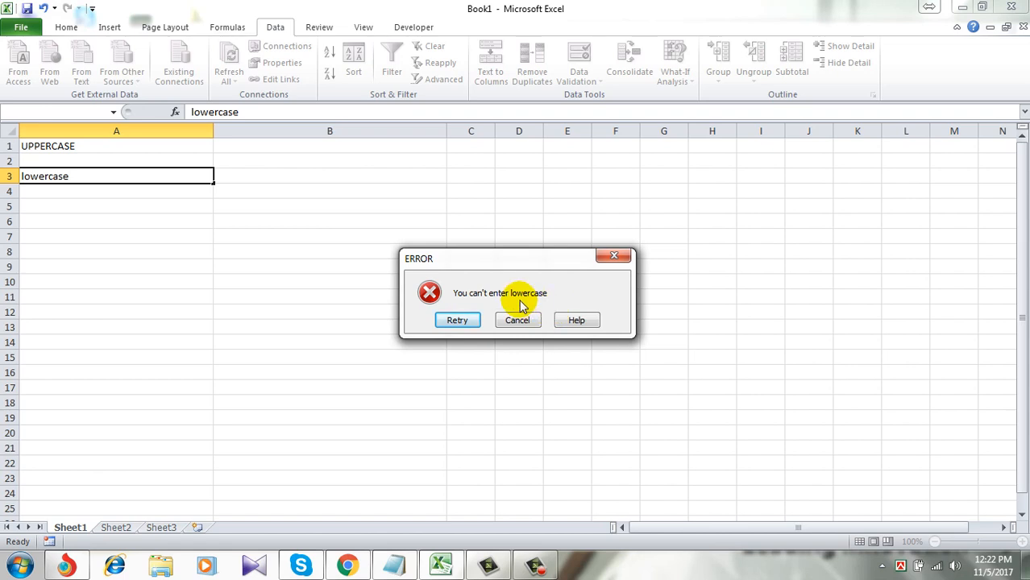
pyautogui.click(517, 320)
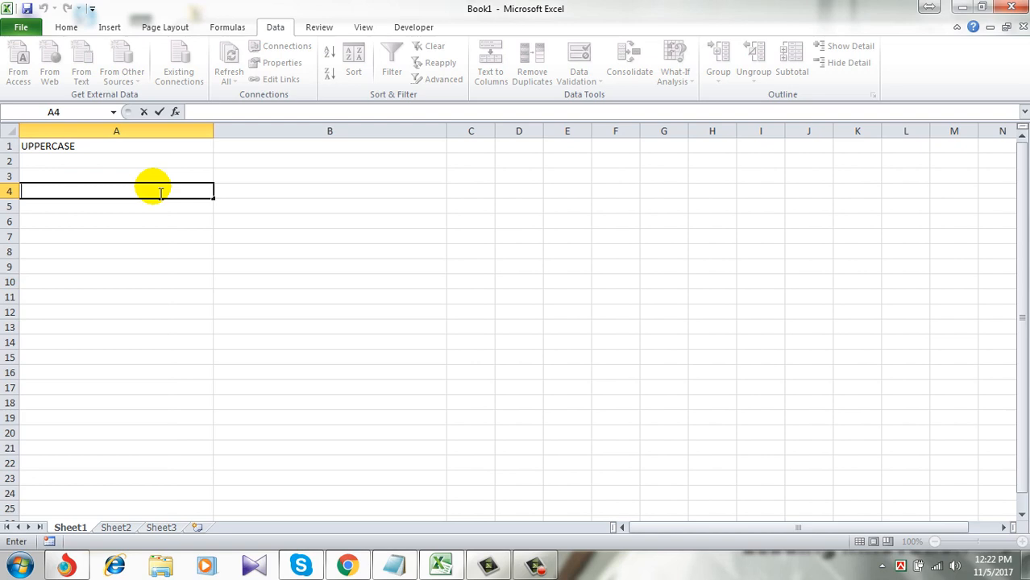
# Step: Enter Propercase in A4 to trigger the 'You can't enter lowercase' alert
pyautogui.write('Propercase')
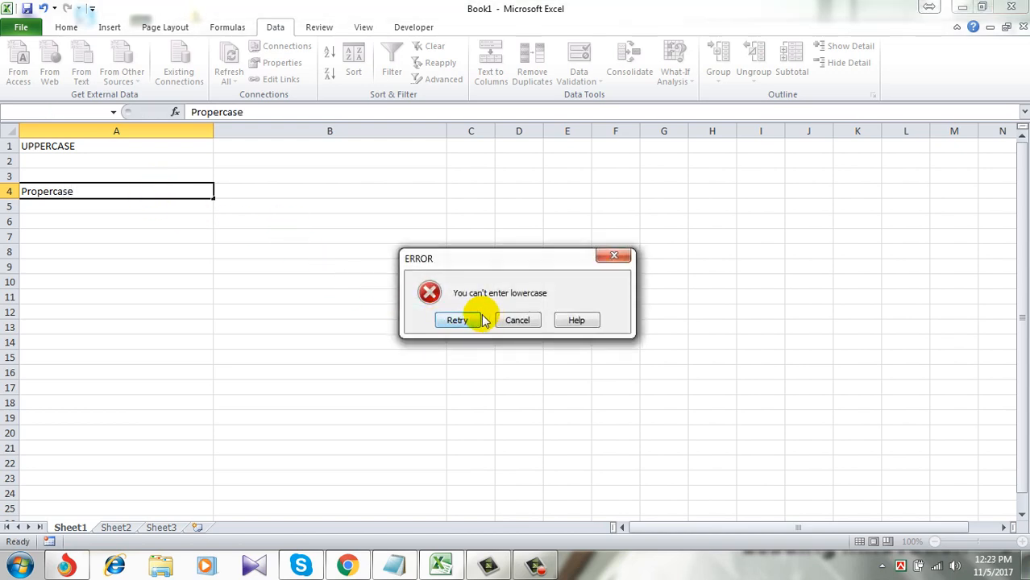
pyautogui.moveTo(615, 256)
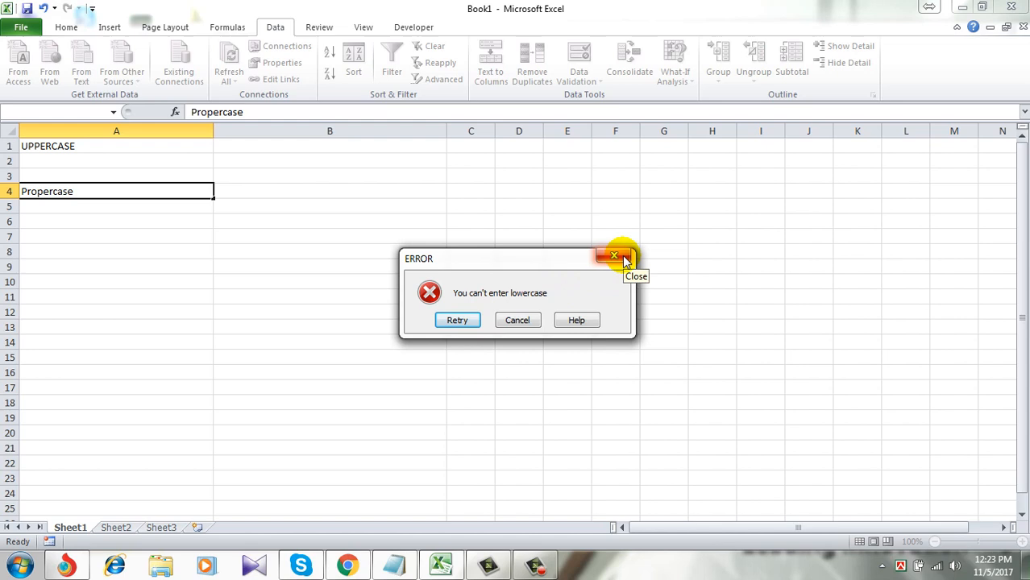